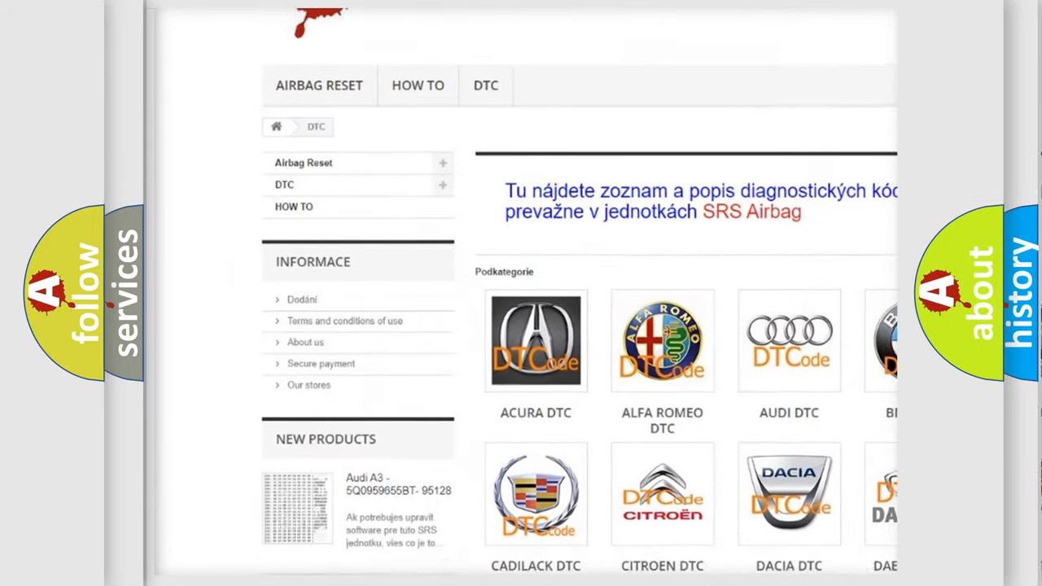
{"action": "scroll", "scroll_direction": "down", "scroll_amount": 3}
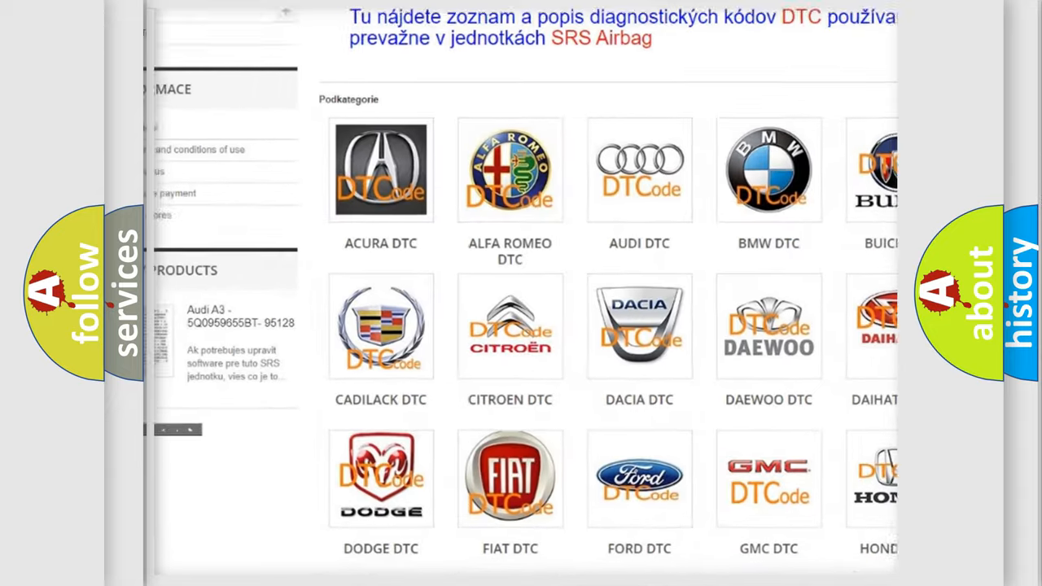
{"action": "scroll", "scroll_direction": "down", "scroll_amount": 3}
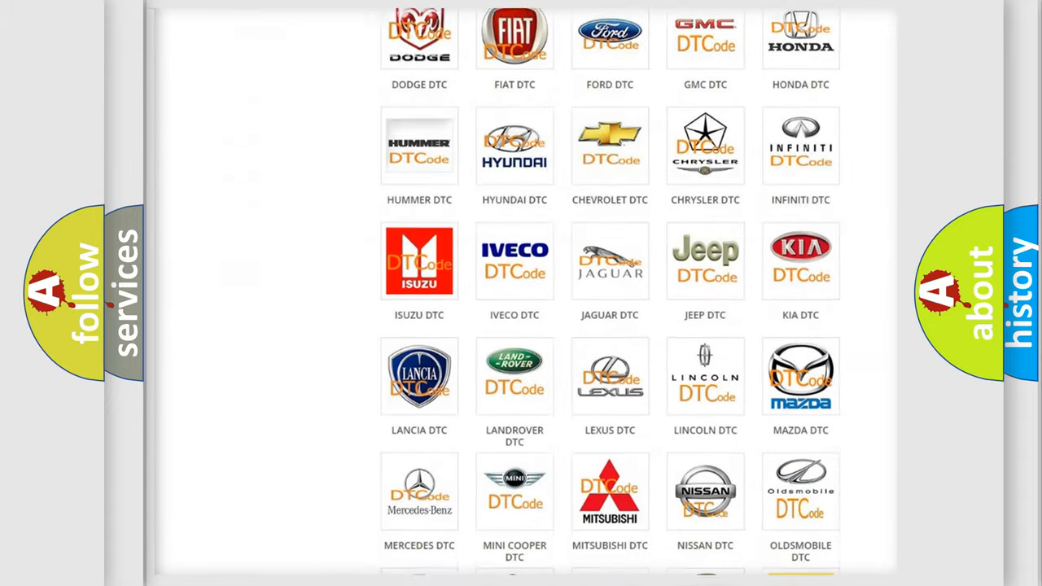
{"action": "scroll", "scroll_direction": "down", "scroll_amount": 3}
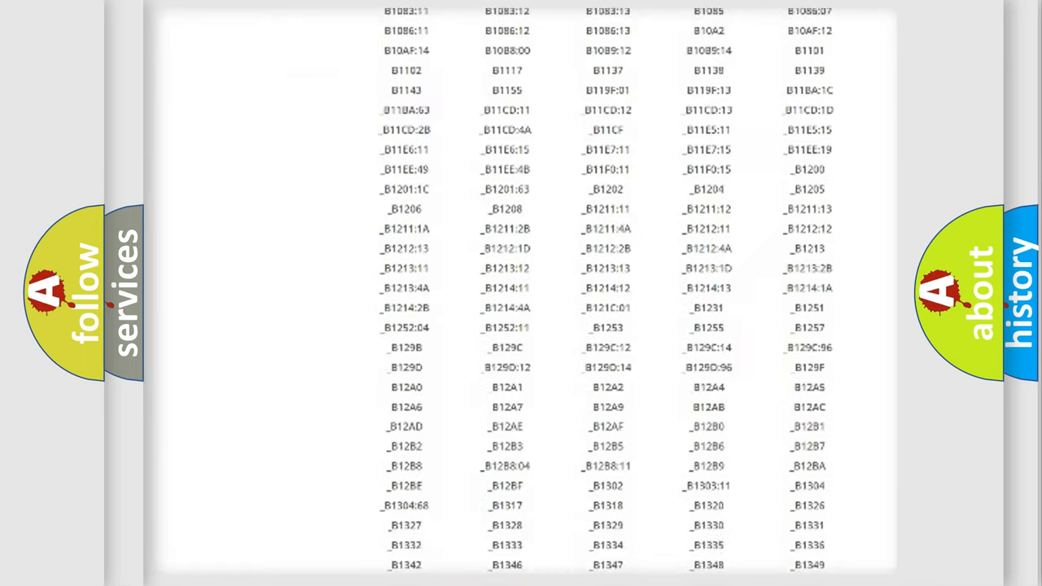
{"action": "scroll", "scroll_direction": "down", "scroll_amount": 3}
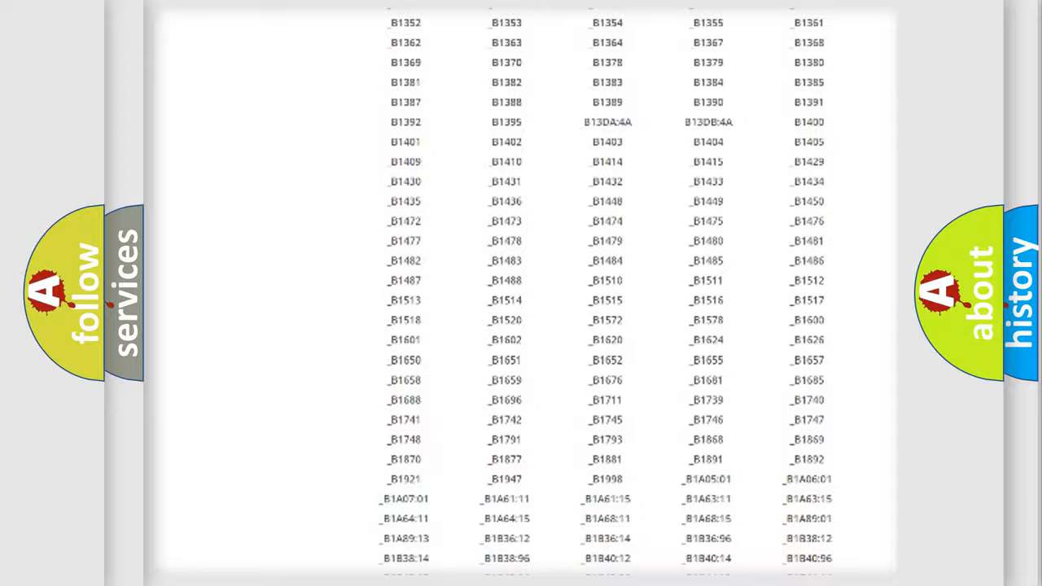